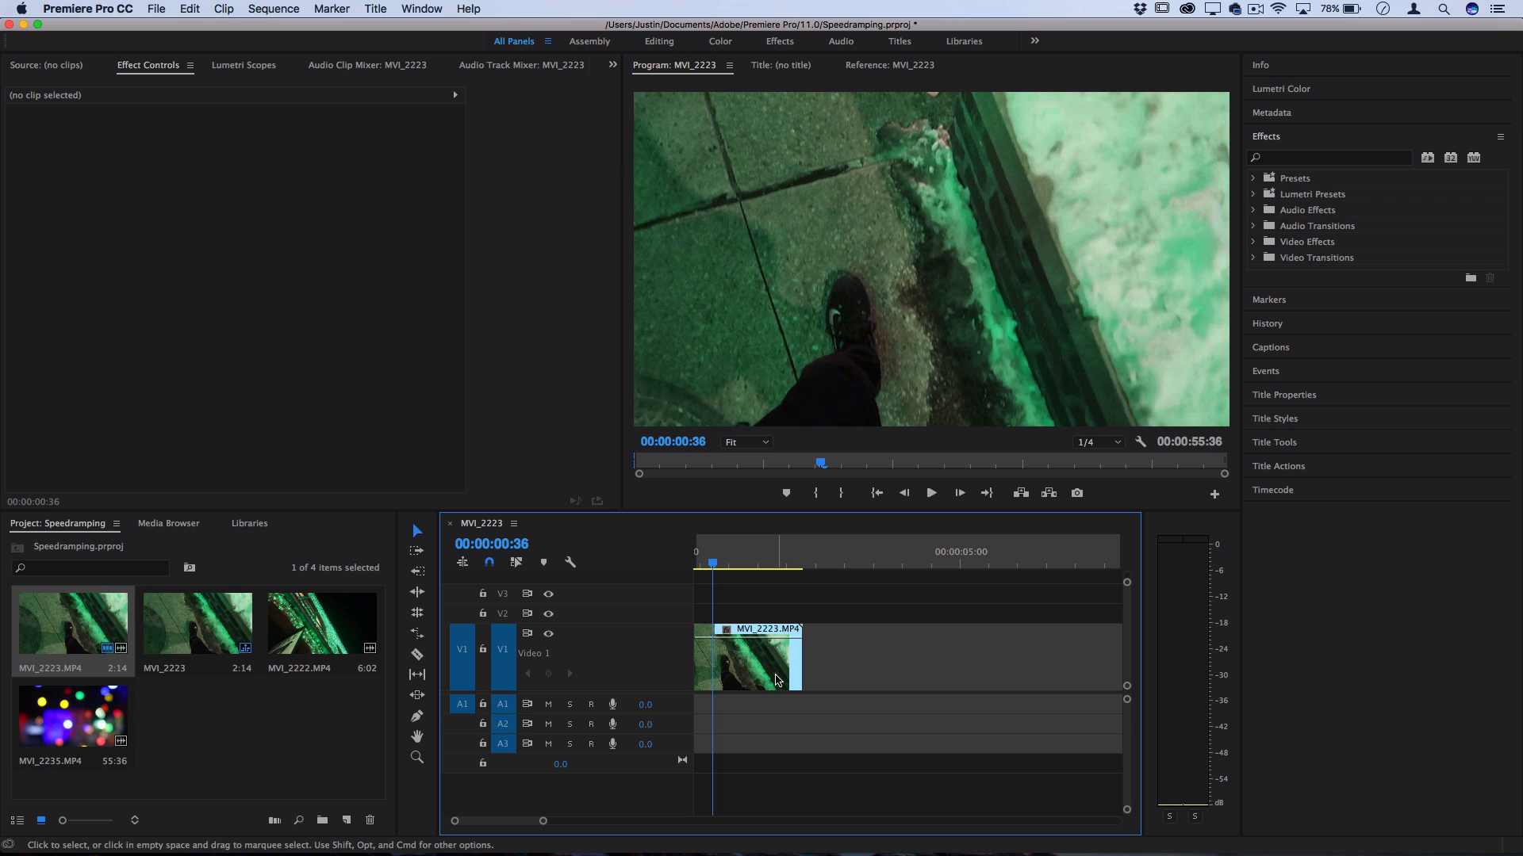
# Reveal the clip's Time Remapping > Speed keyframe band from its right-click menu
pyautogui.rightClick(747, 660)
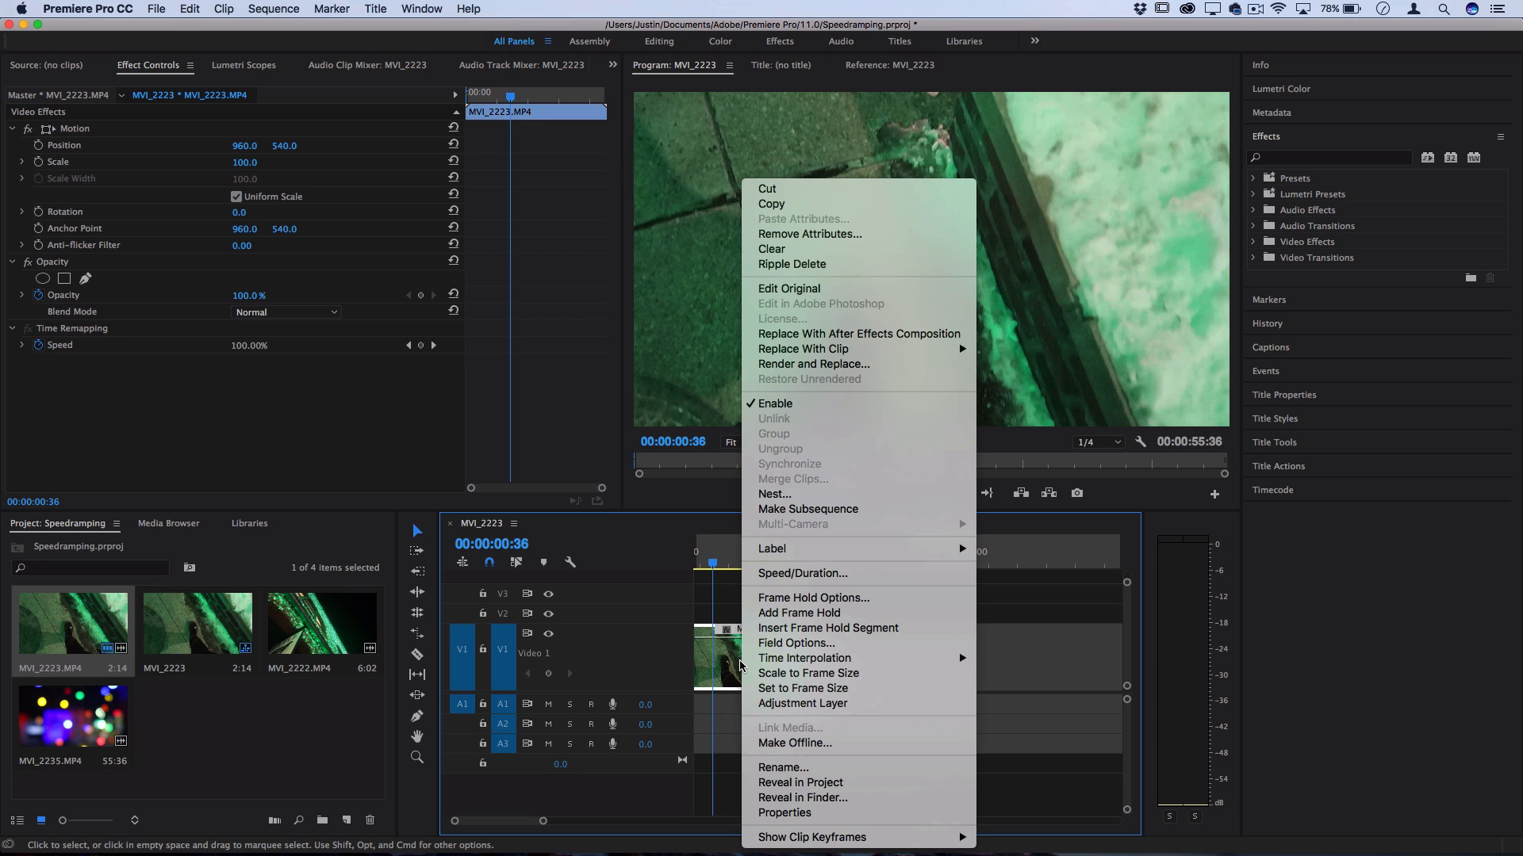
pyautogui.moveTo(810, 837)
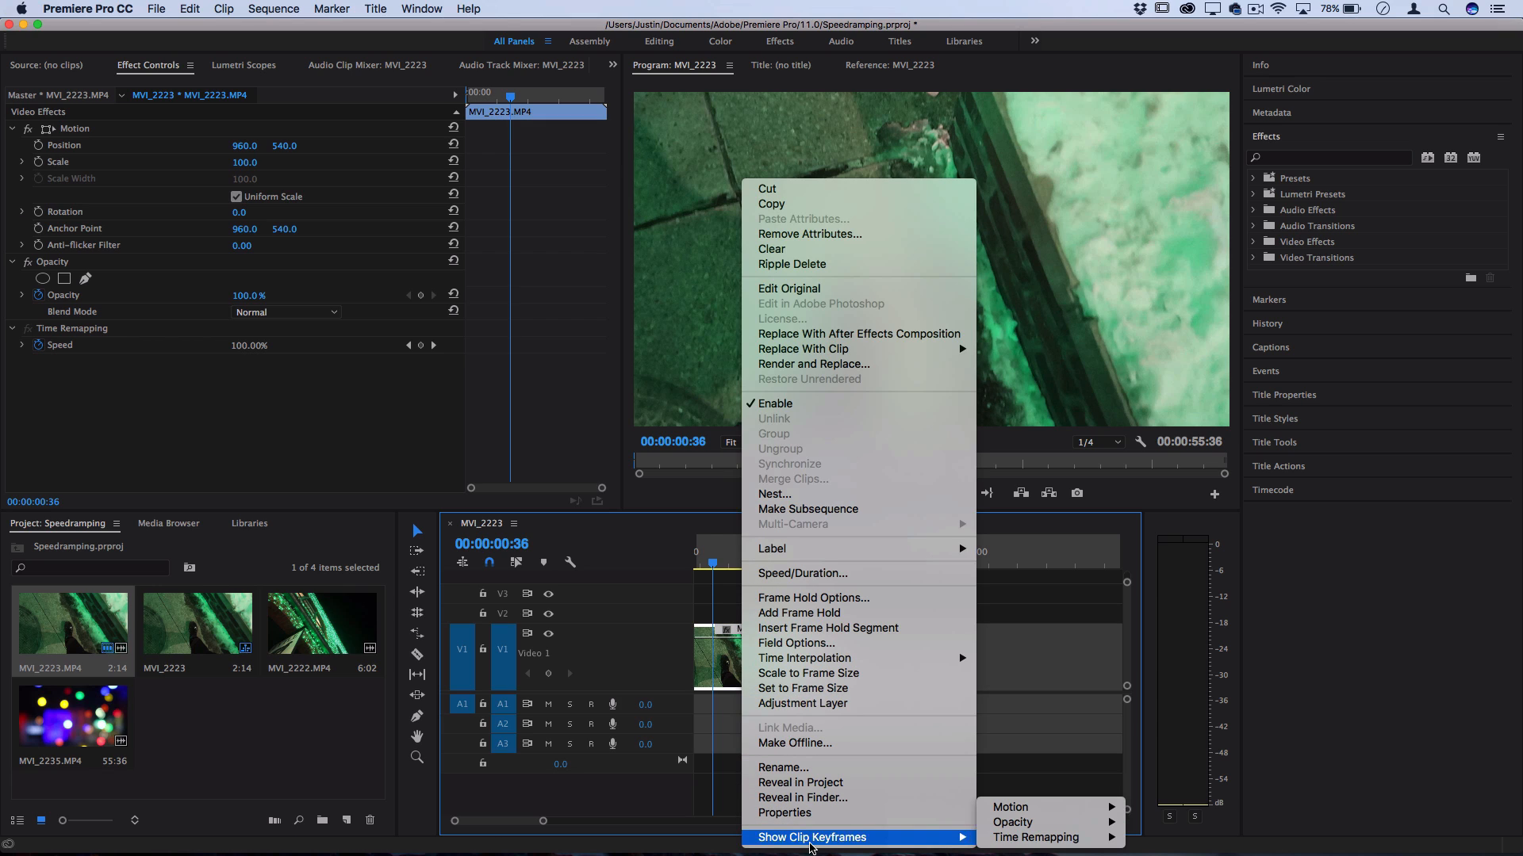
pyautogui.moveTo(1036, 837)
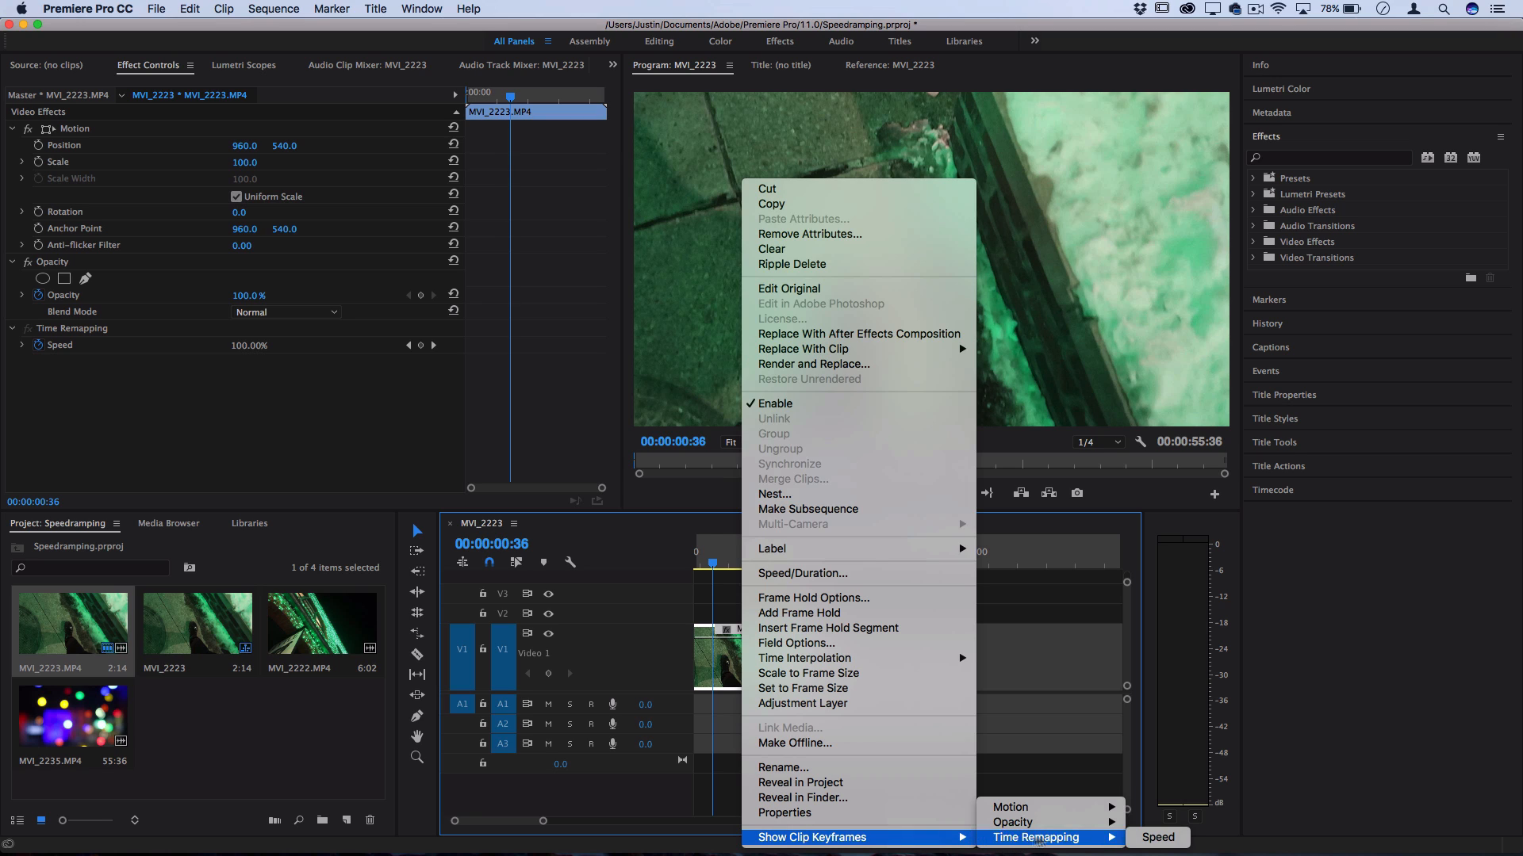
pyautogui.click(1158, 837)
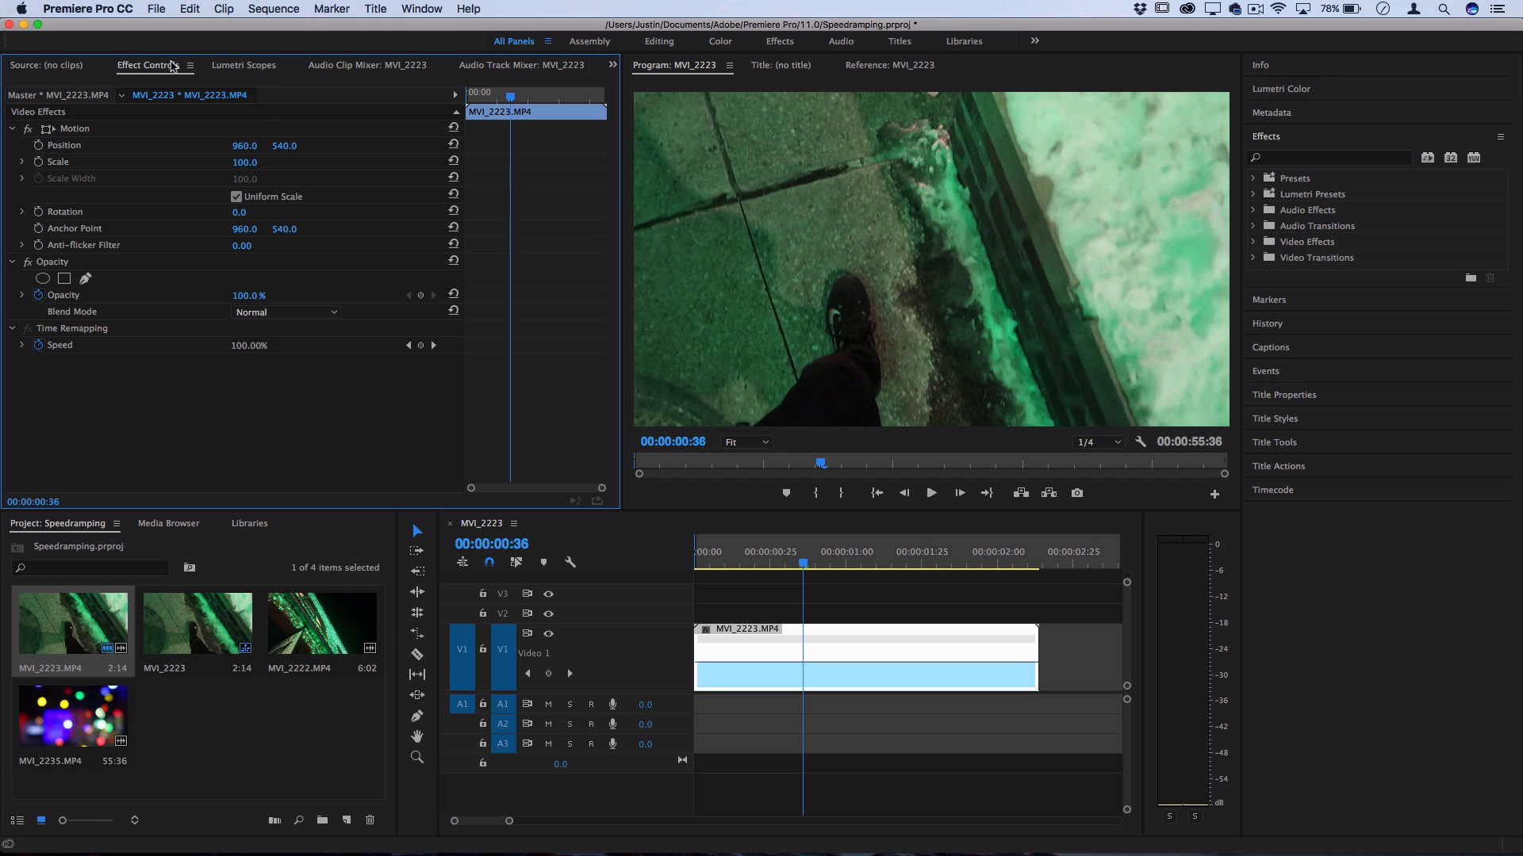
pyautogui.moveTo(146, 354)
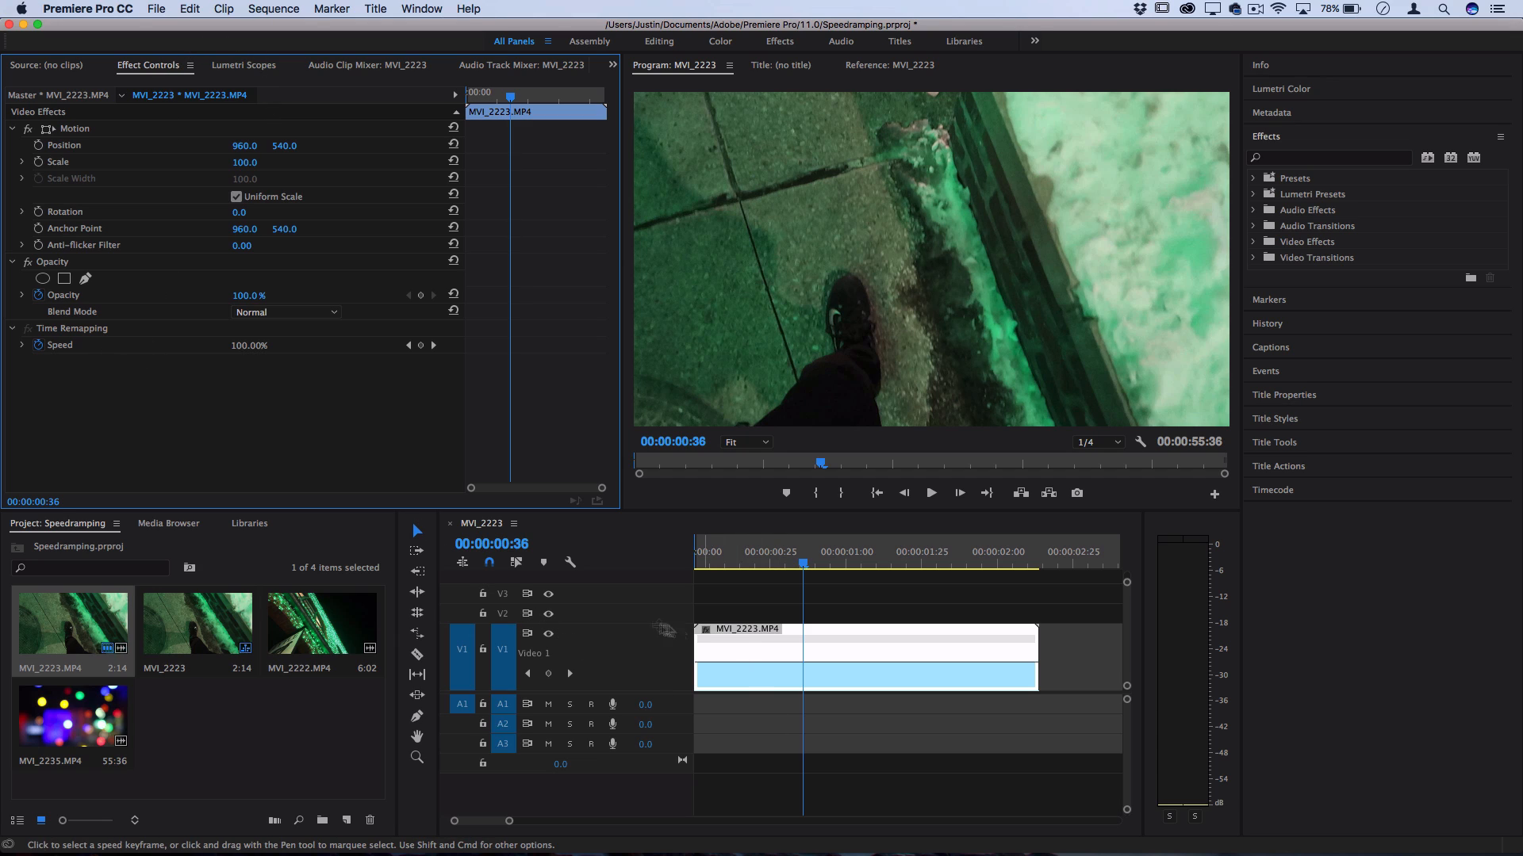
pyautogui.moveTo(548, 674)
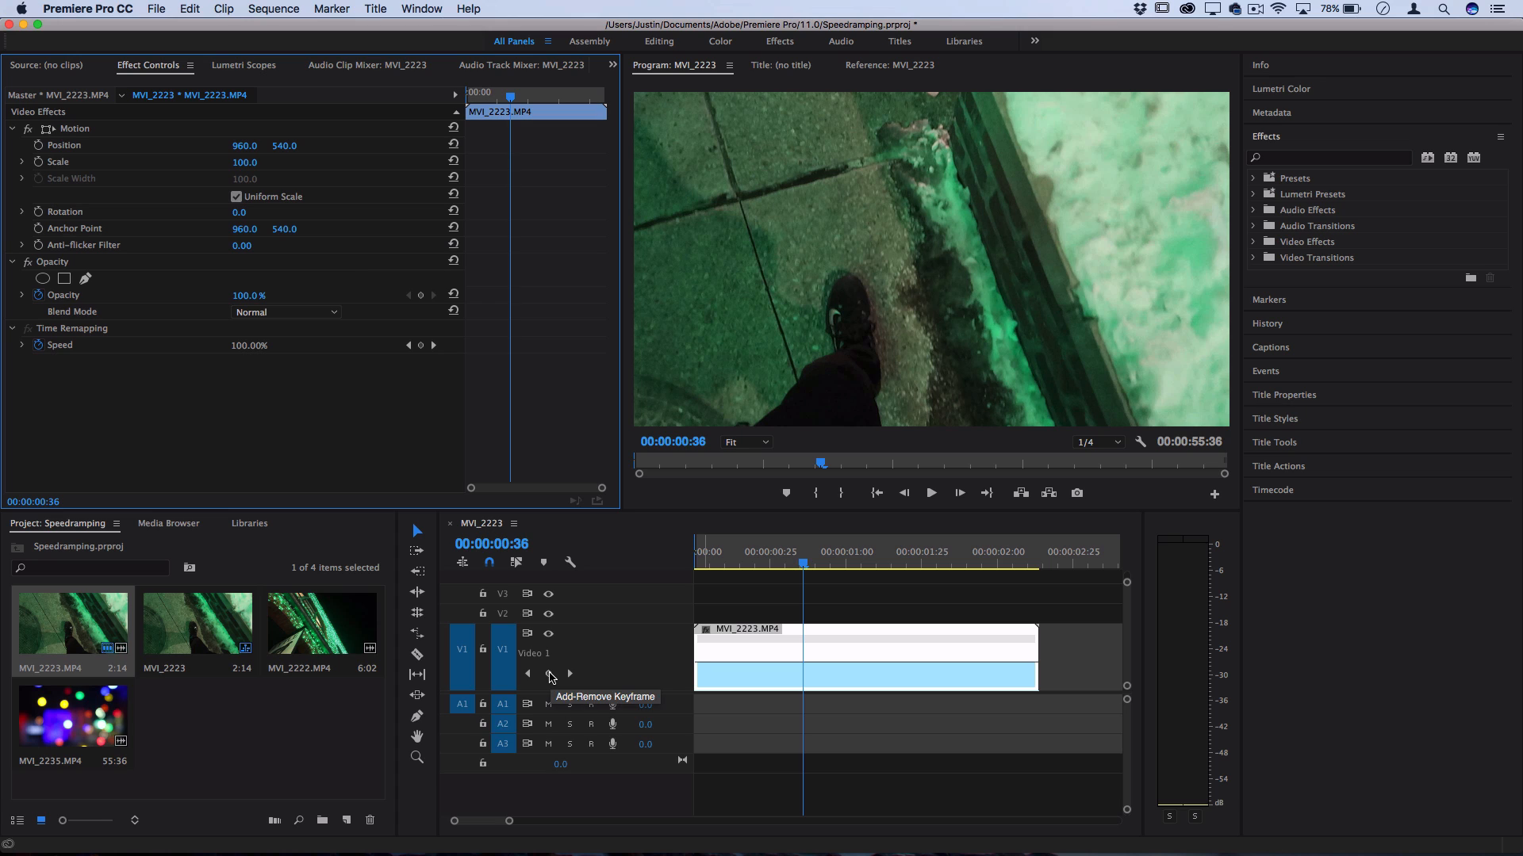
pyautogui.moveTo(758, 672)
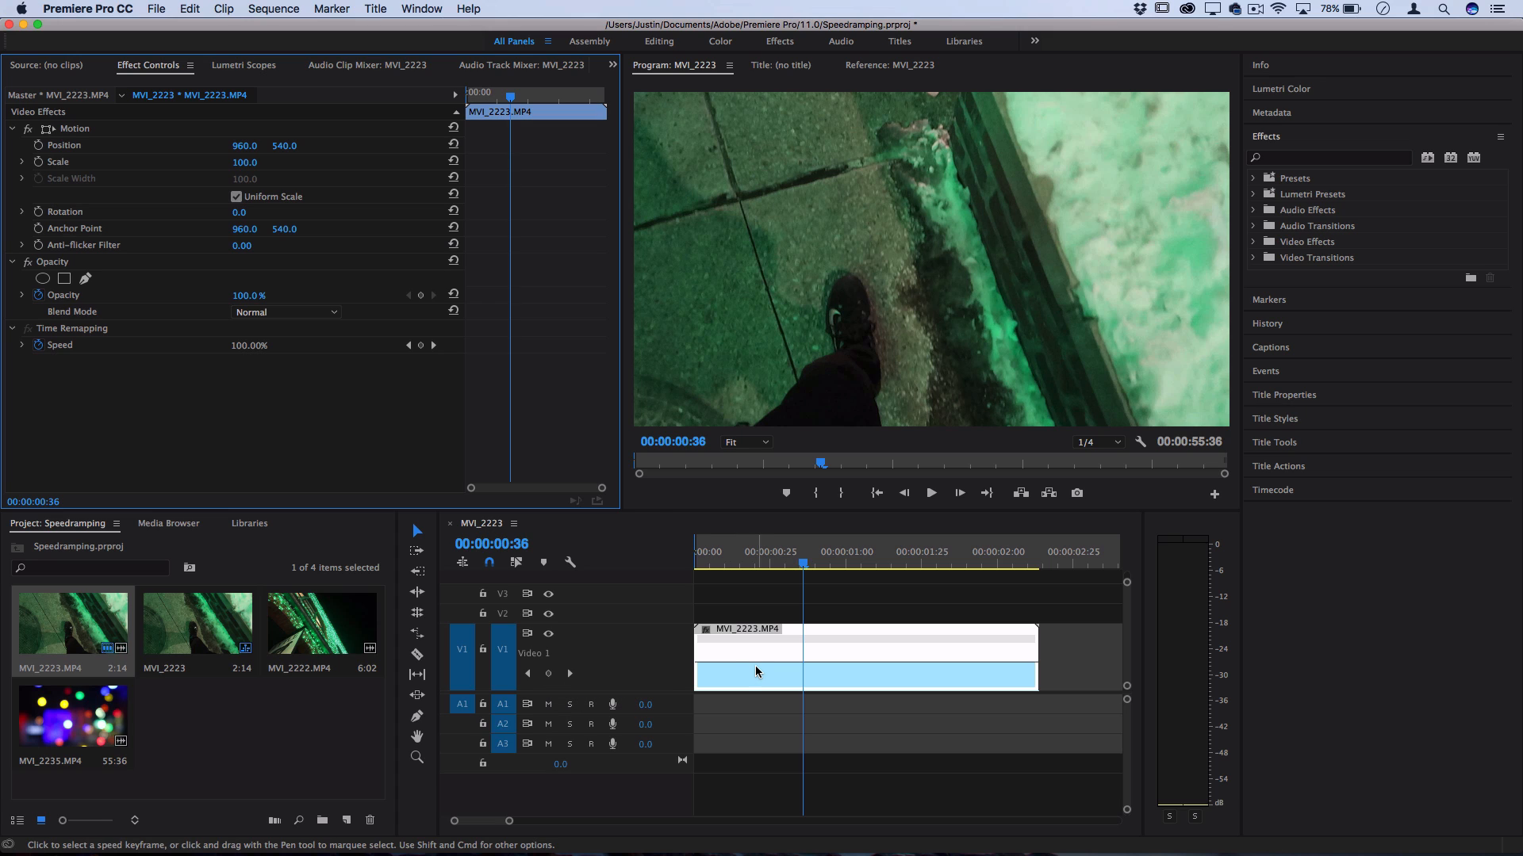
# Place speed keyframes at about 00:00:00:47 and 00:00:01:35 on the band
pyautogui.click(824, 566)
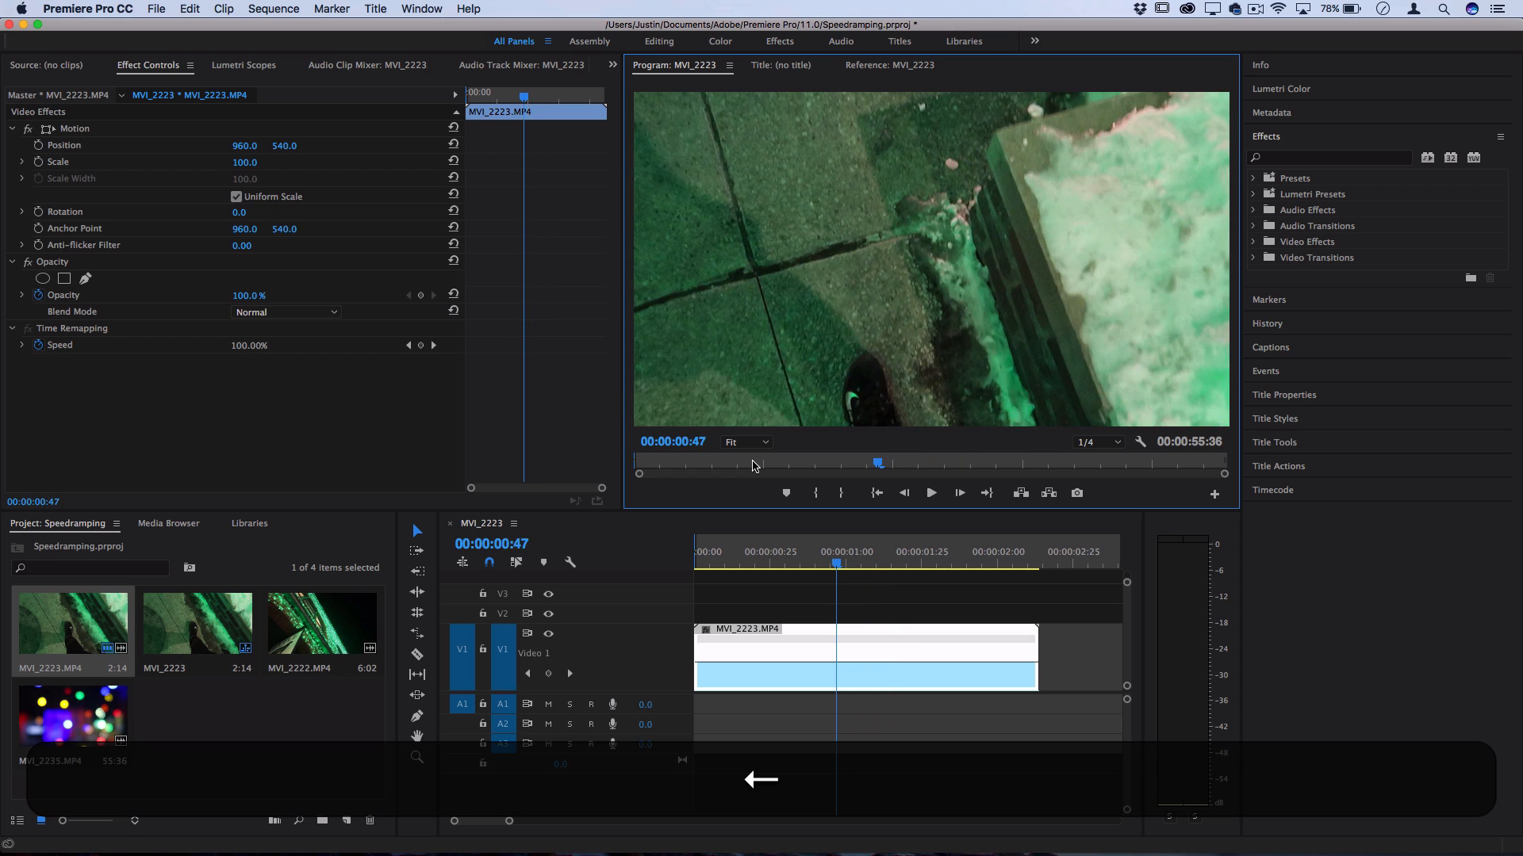
pyautogui.click(880, 65)
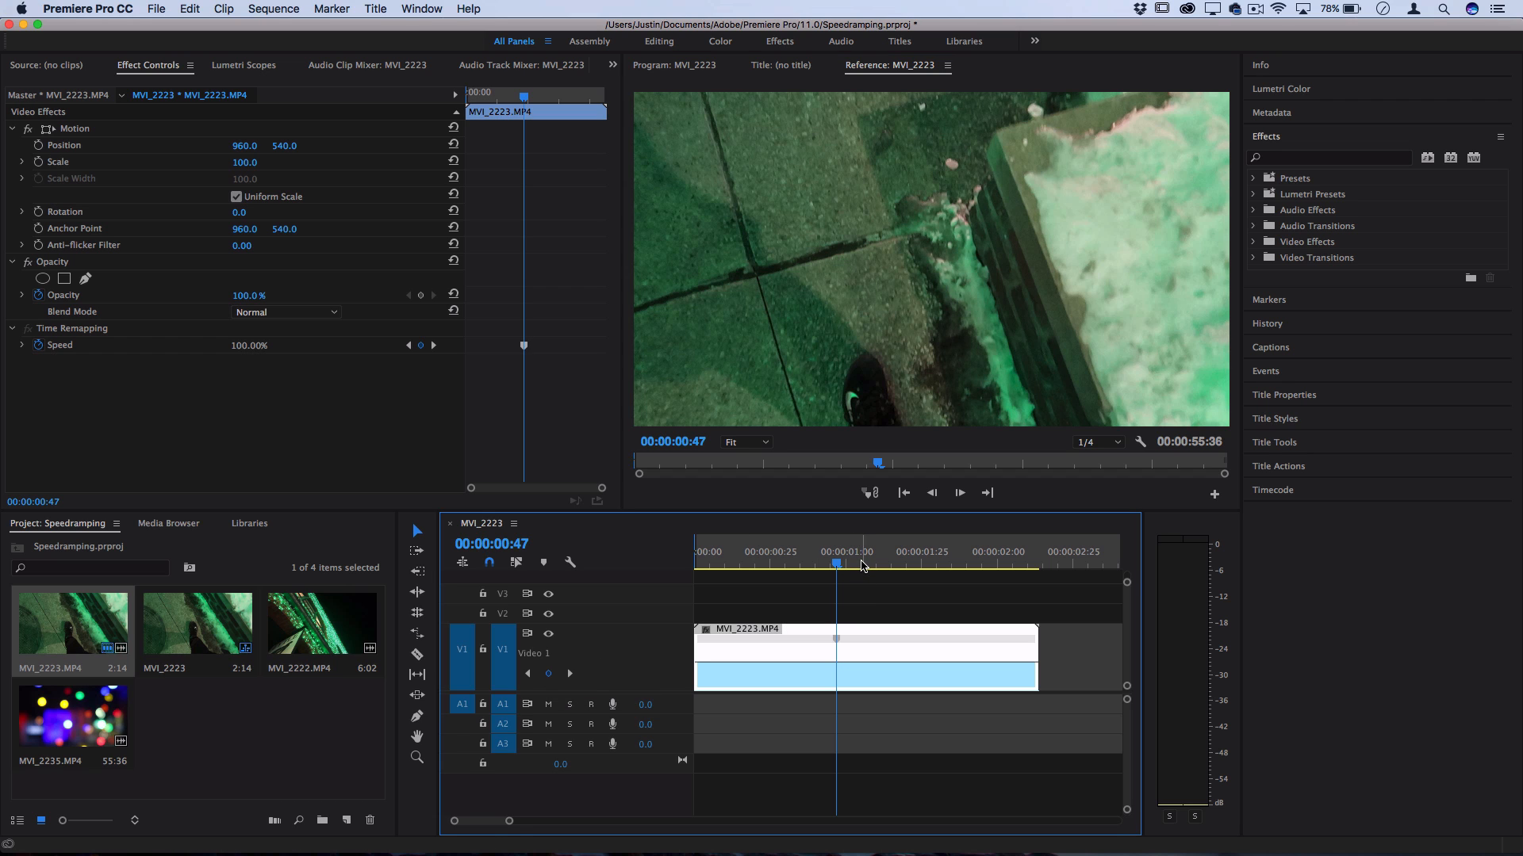
pyautogui.click(928, 561)
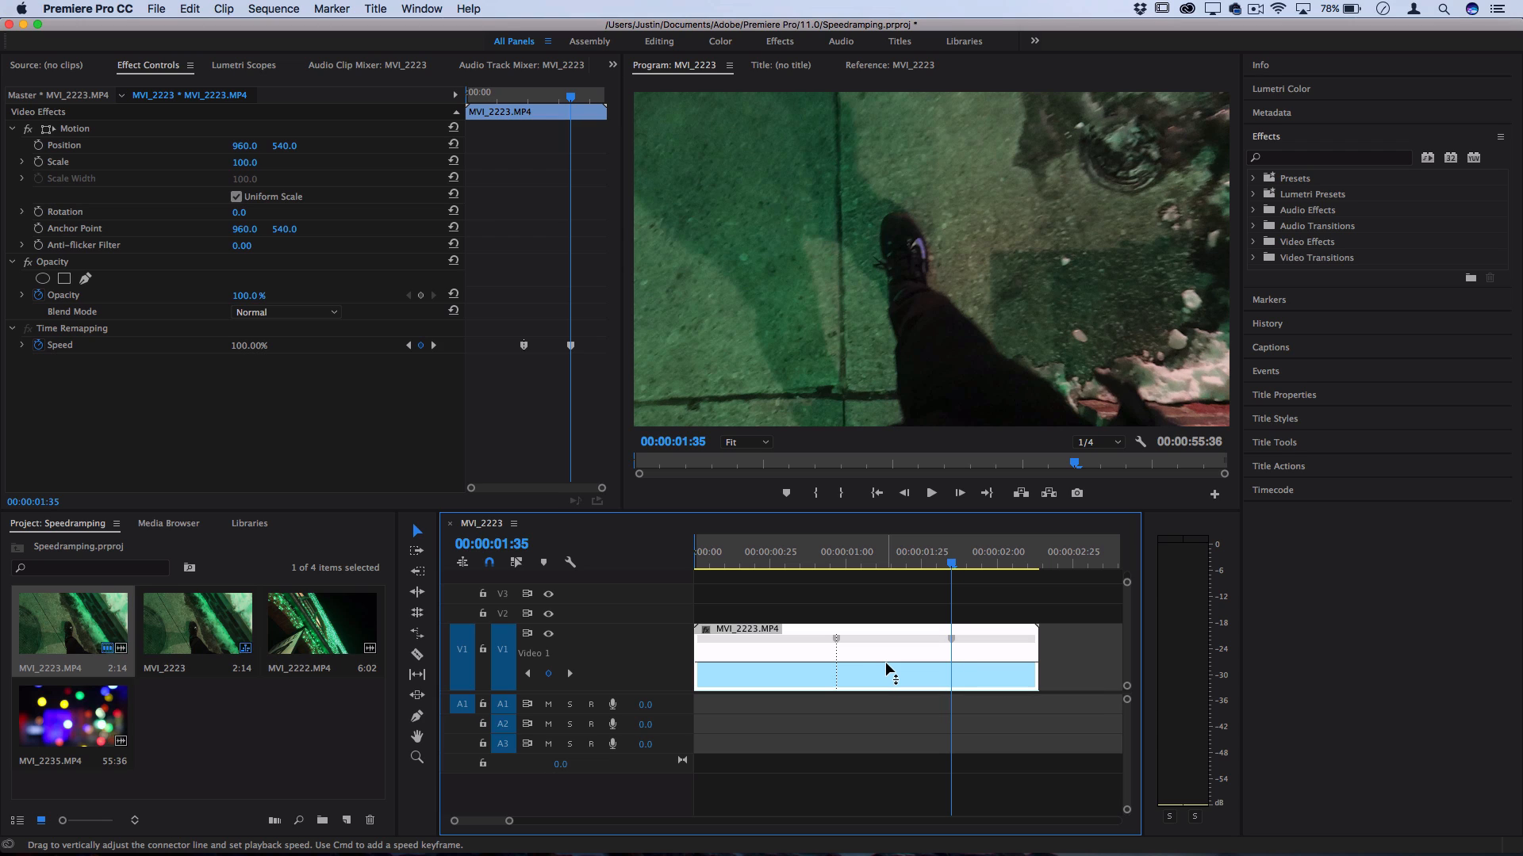
# Pull the rubber band between the keyframes down to roughly 75% speed
pyautogui.moveTo(888, 668); pyautogui.dragTo(888, 681)
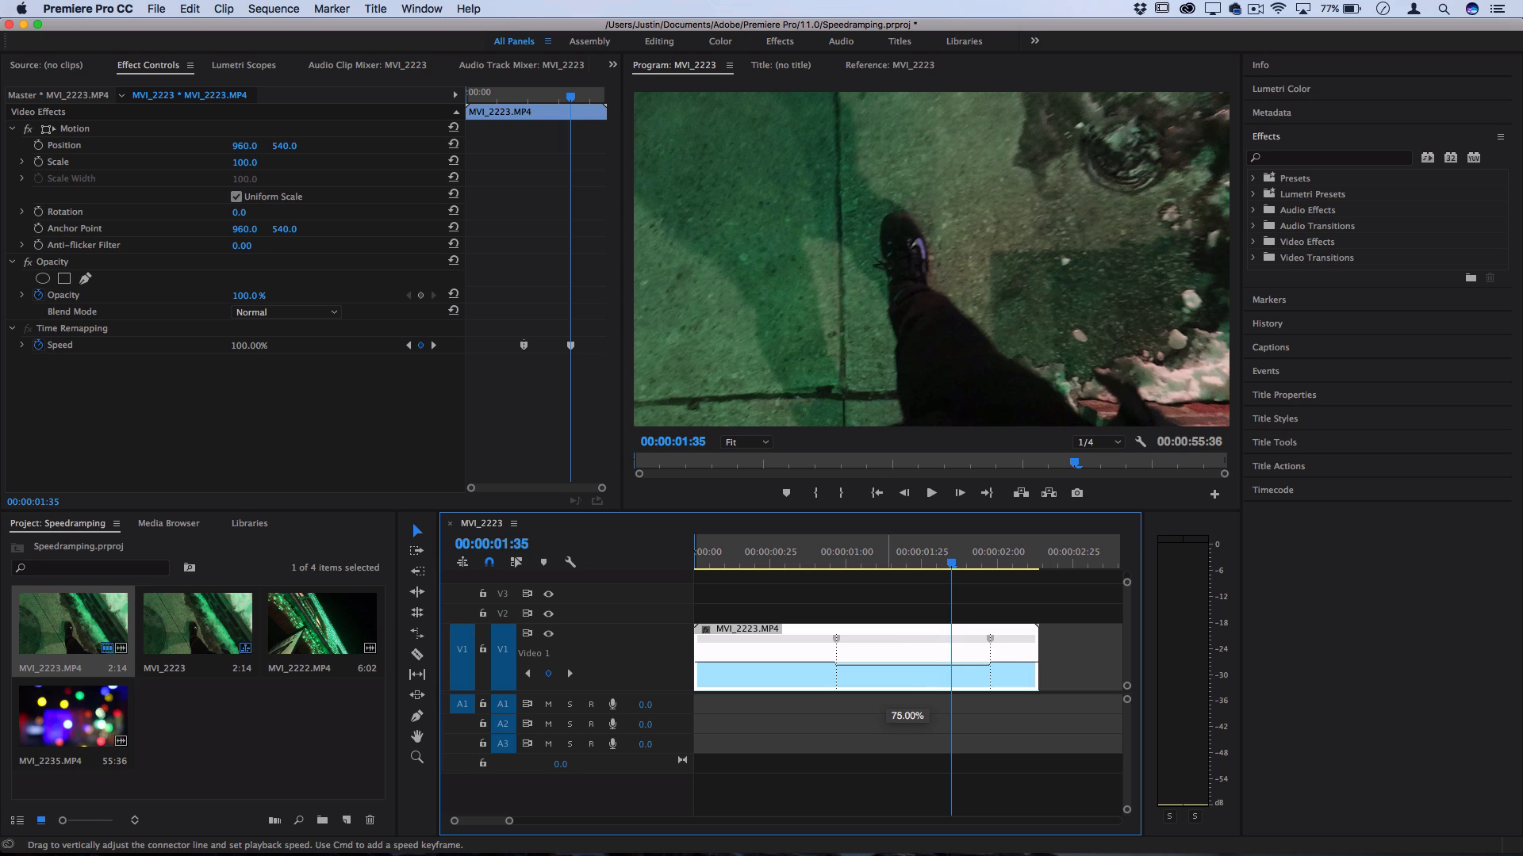
pyautogui.moveTo(989, 639); pyautogui.dragTo(988, 669)
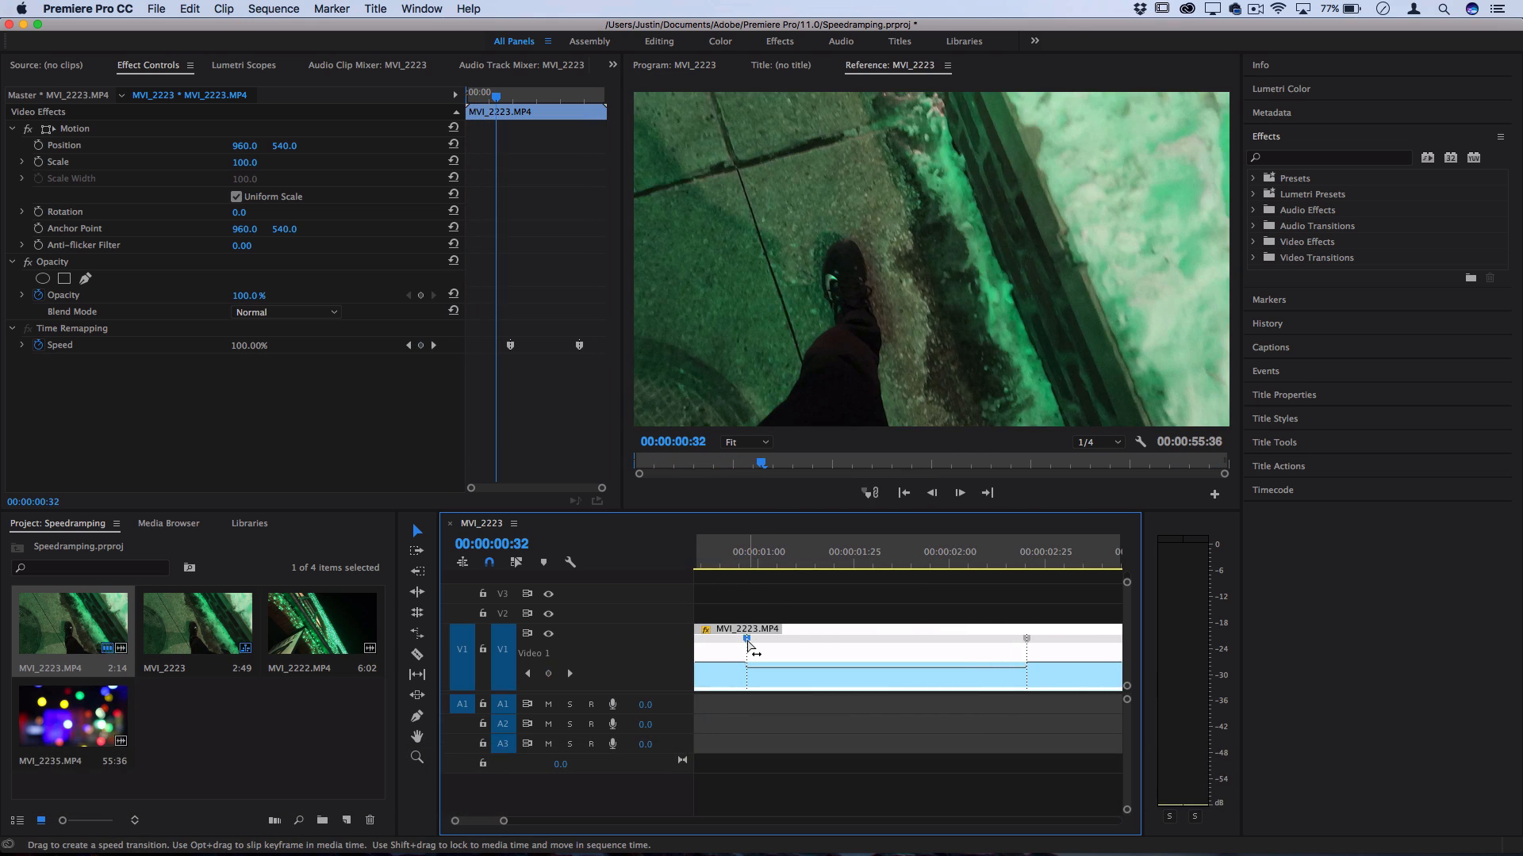
# Spread the first speed keyframe into a gradual ramp into the slow section
pyautogui.moveTo(747, 646); pyautogui.dragTo(763, 645)
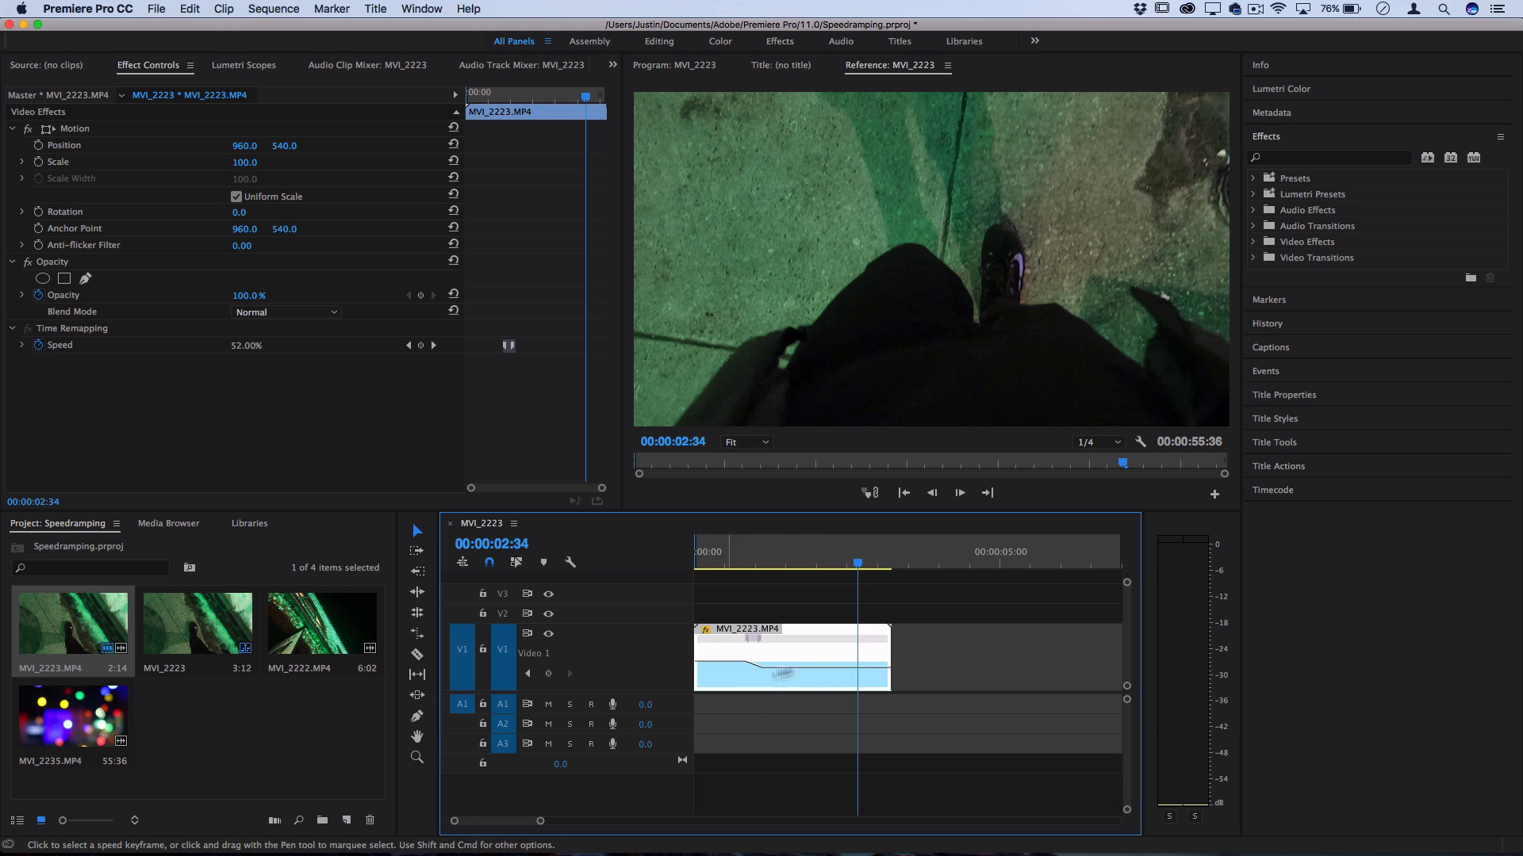
pyautogui.moveTo(918, 644)
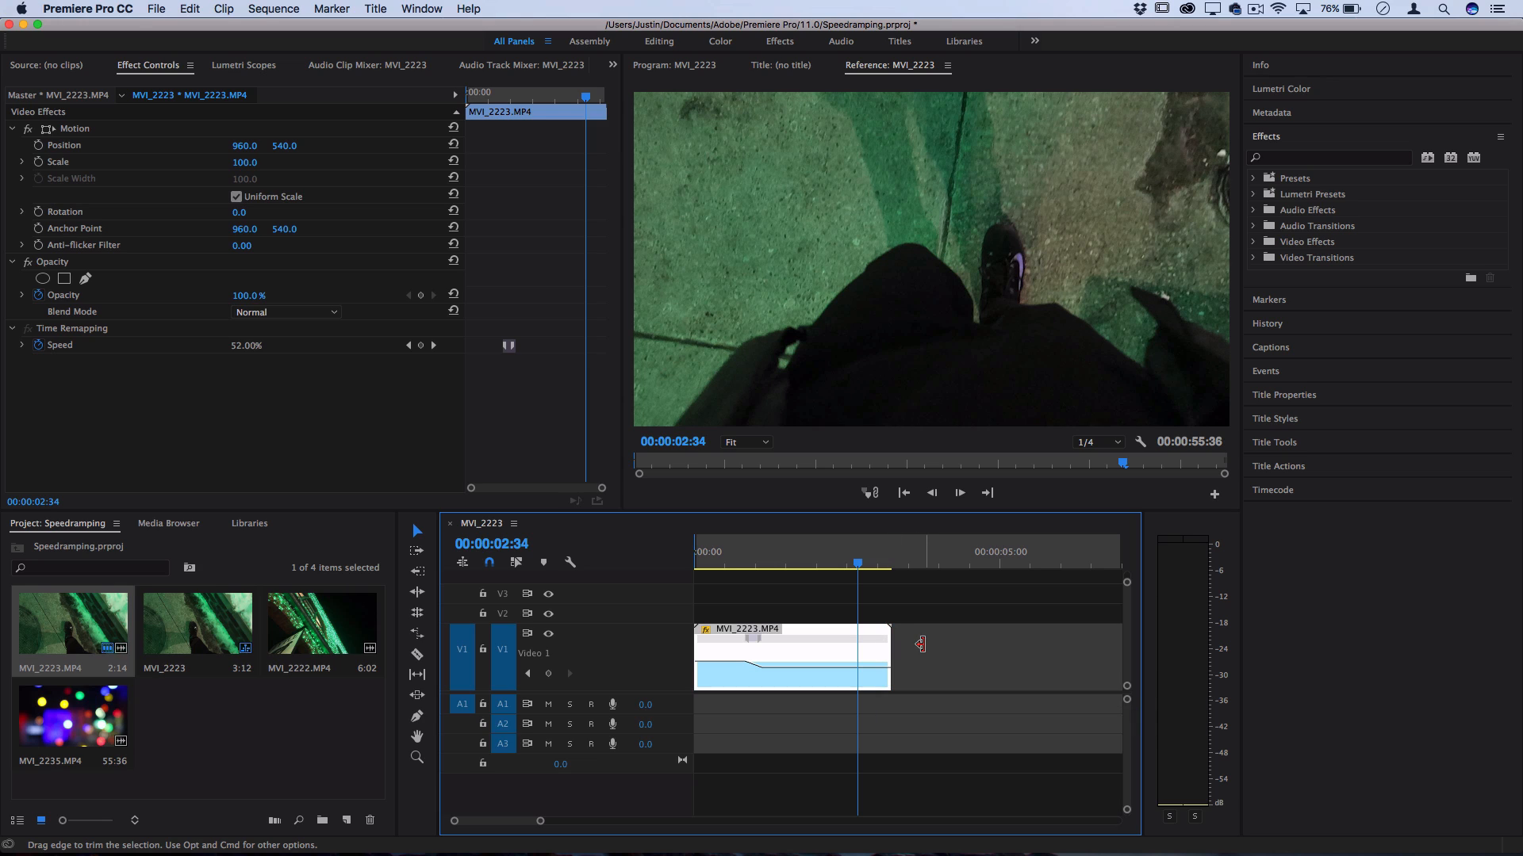
pyautogui.moveTo(906, 652)
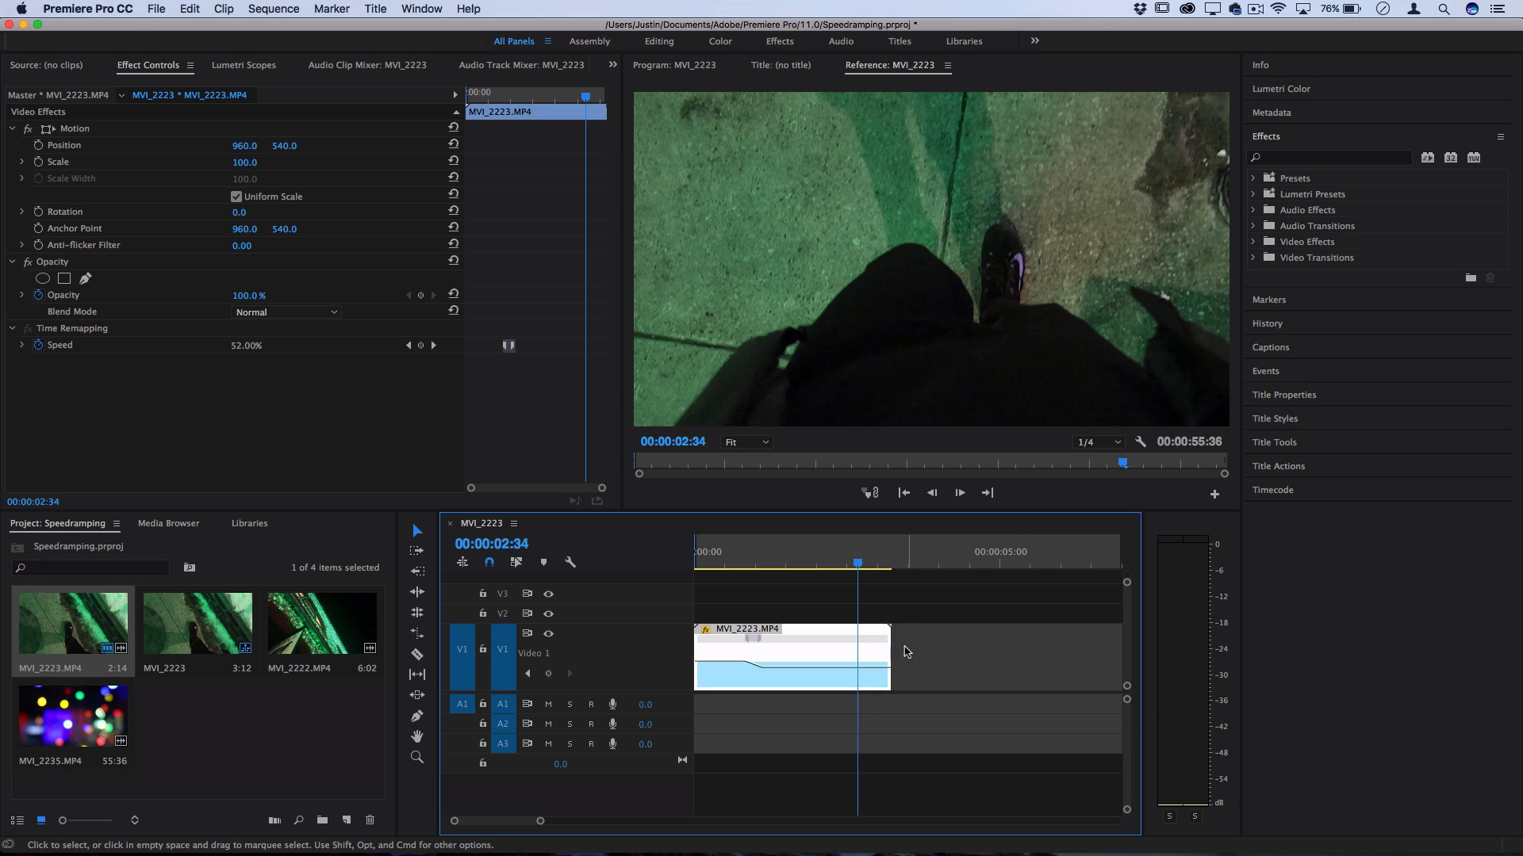